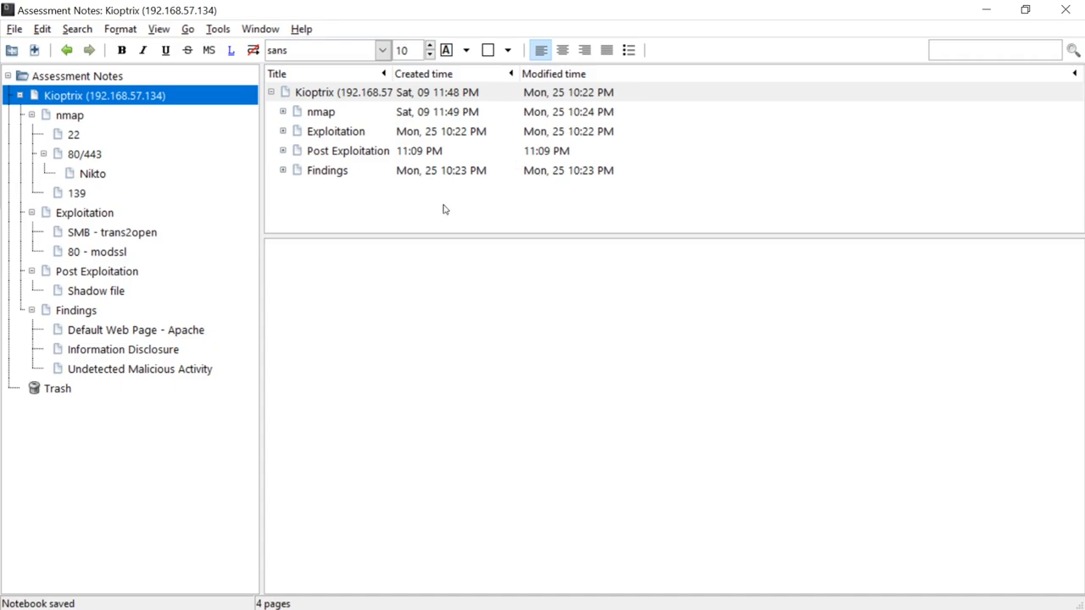
# - Review the nmap, port 22, Default Web Page - Apache and Information Disclosure pages in turn
pyautogui.click(69, 115)
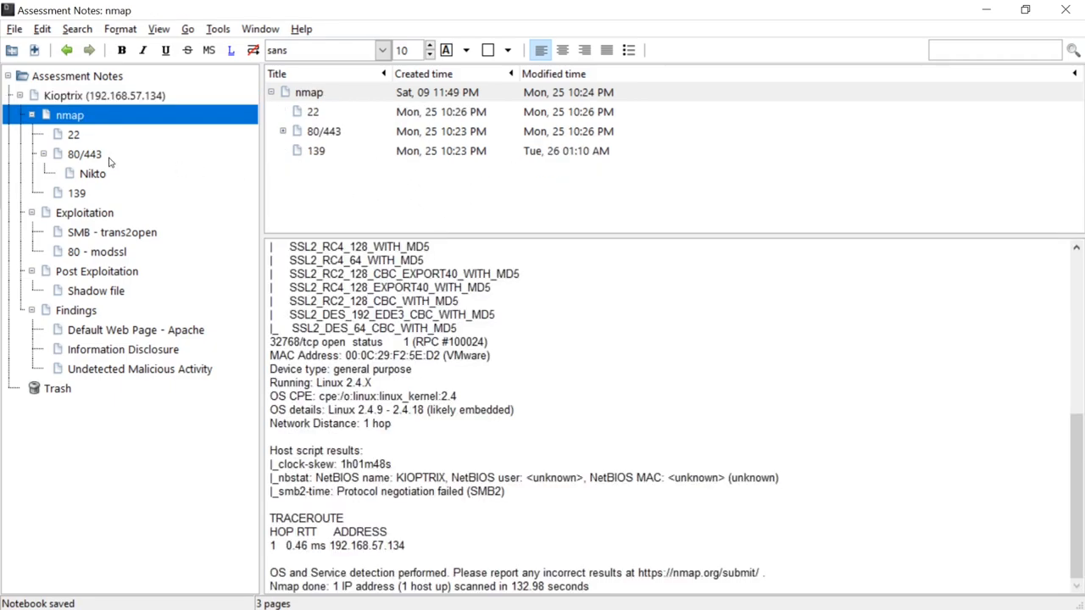
pyautogui.click(72, 133)
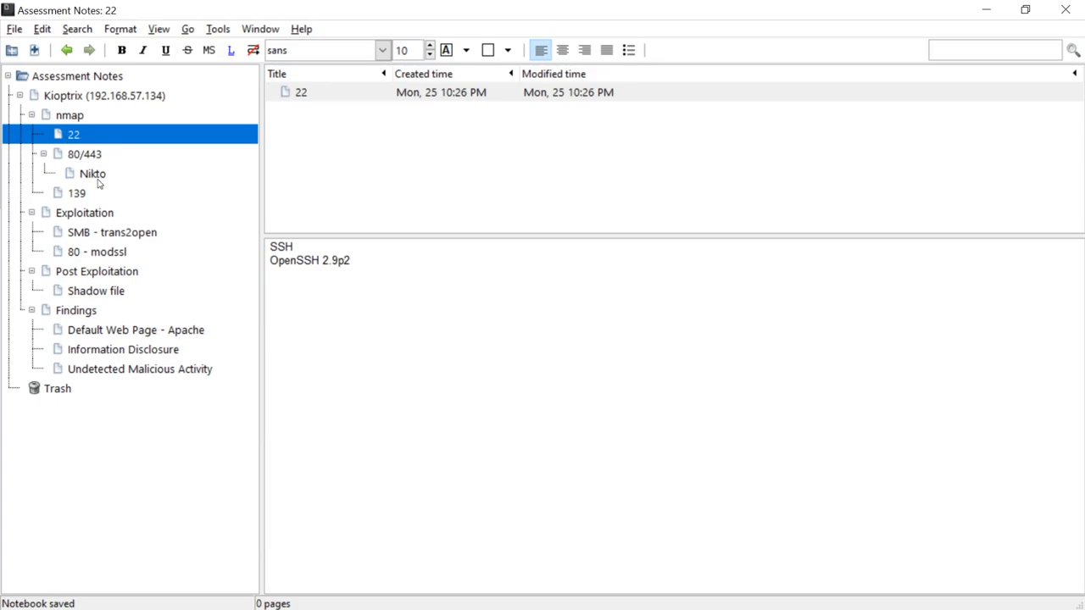
pyautogui.moveTo(166, 334)
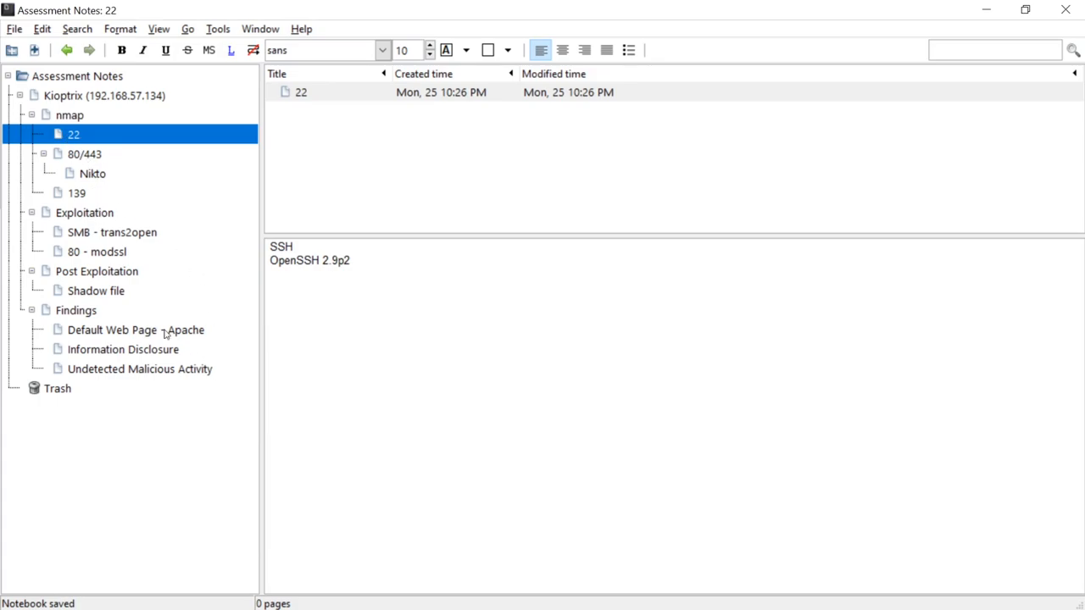
pyautogui.moveTo(85, 336)
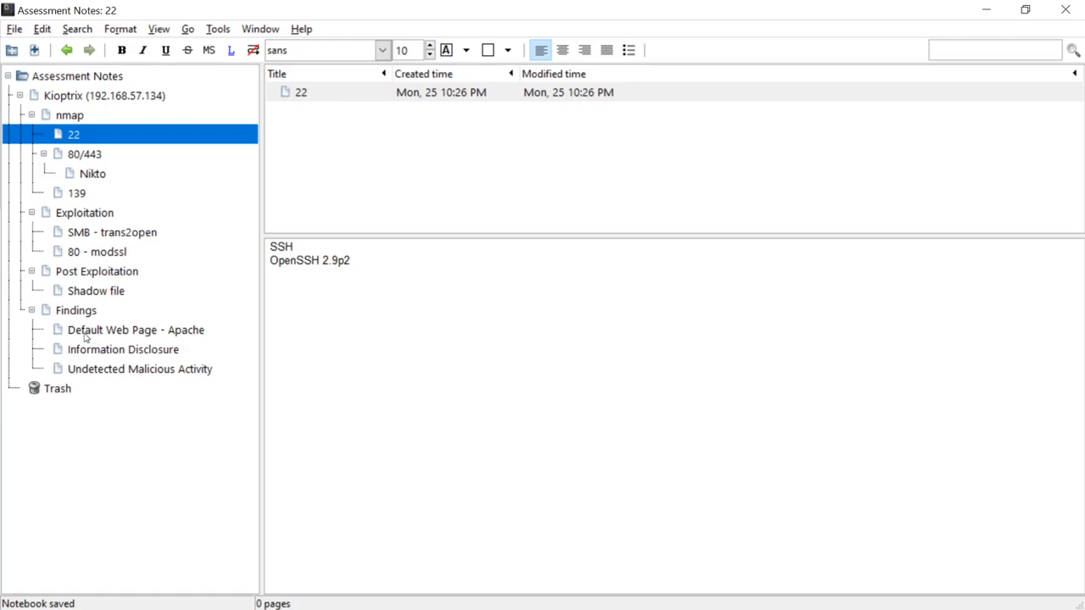
pyautogui.click(136, 329)
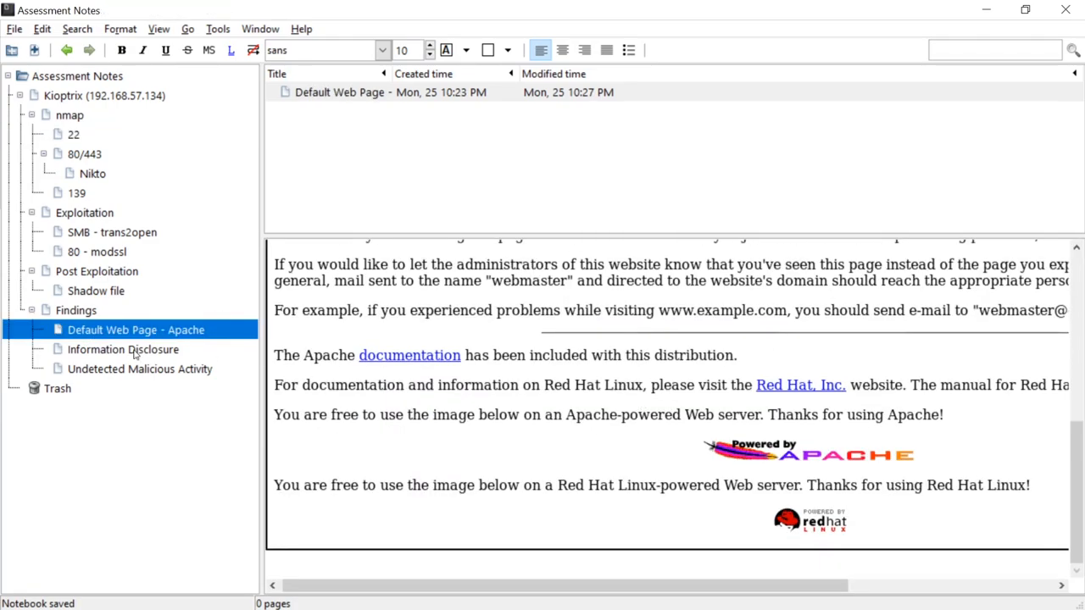
pyautogui.click(122, 350)
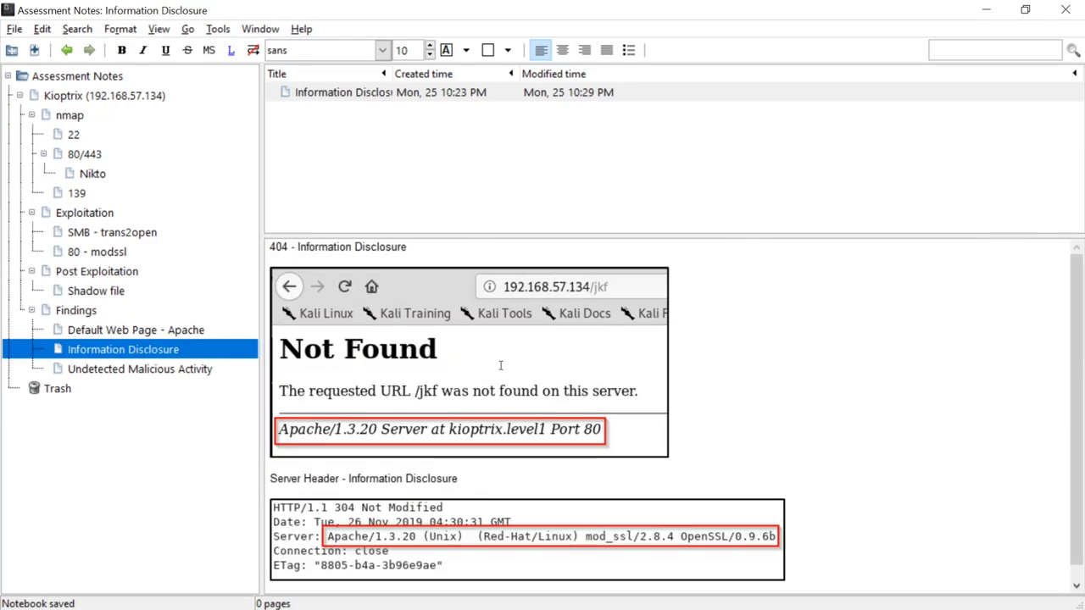
pyautogui.moveTo(421, 315)
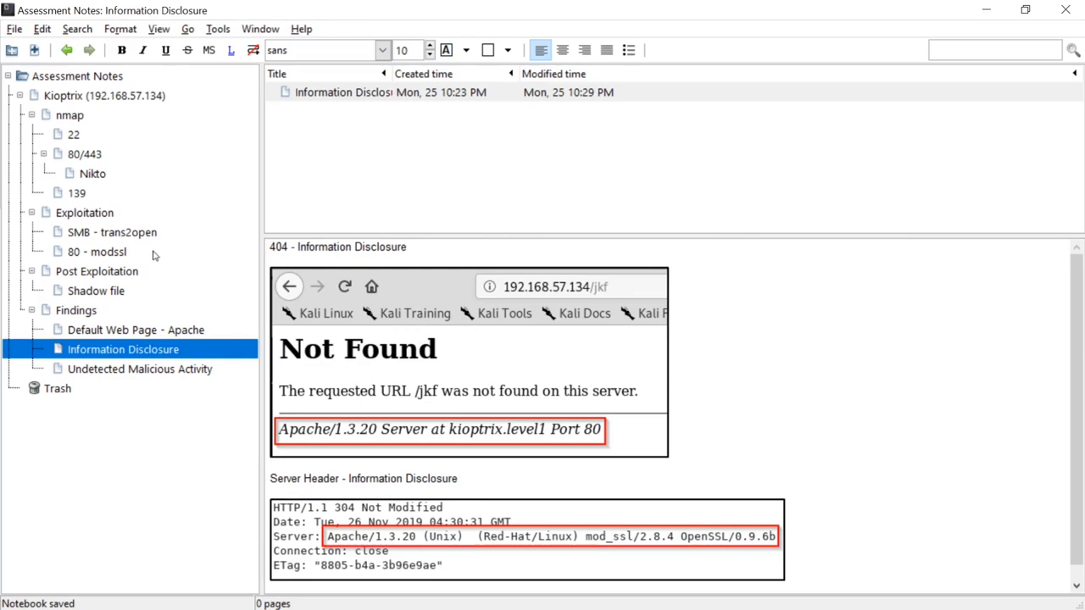
# - Review the SMB - trans2open root shell screenshot, then switch to the 80 - modssl page
pyautogui.click(112, 231)
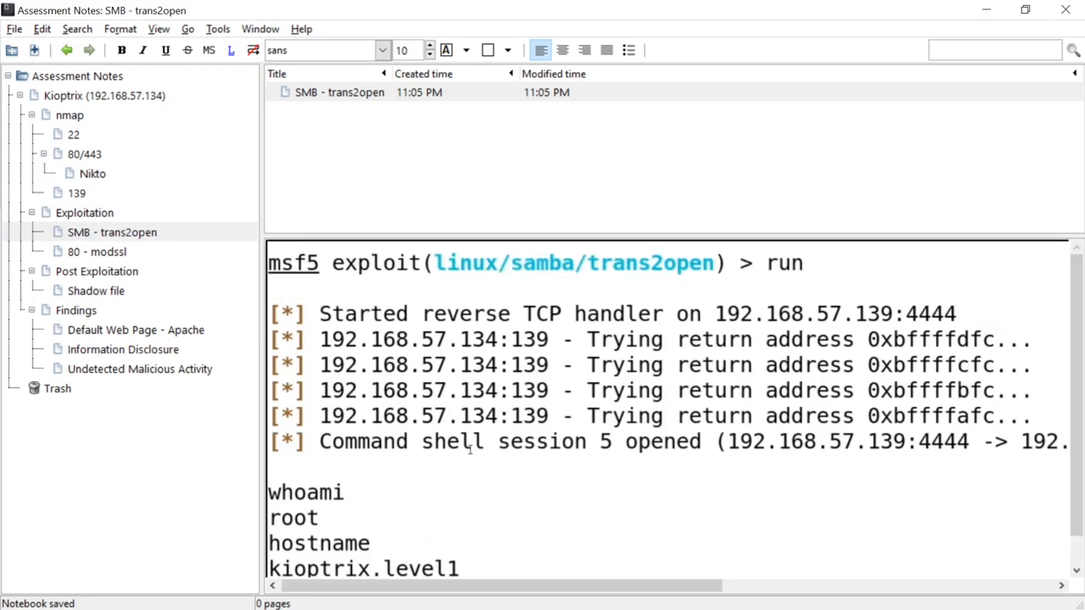
pyautogui.moveTo(472, 440)
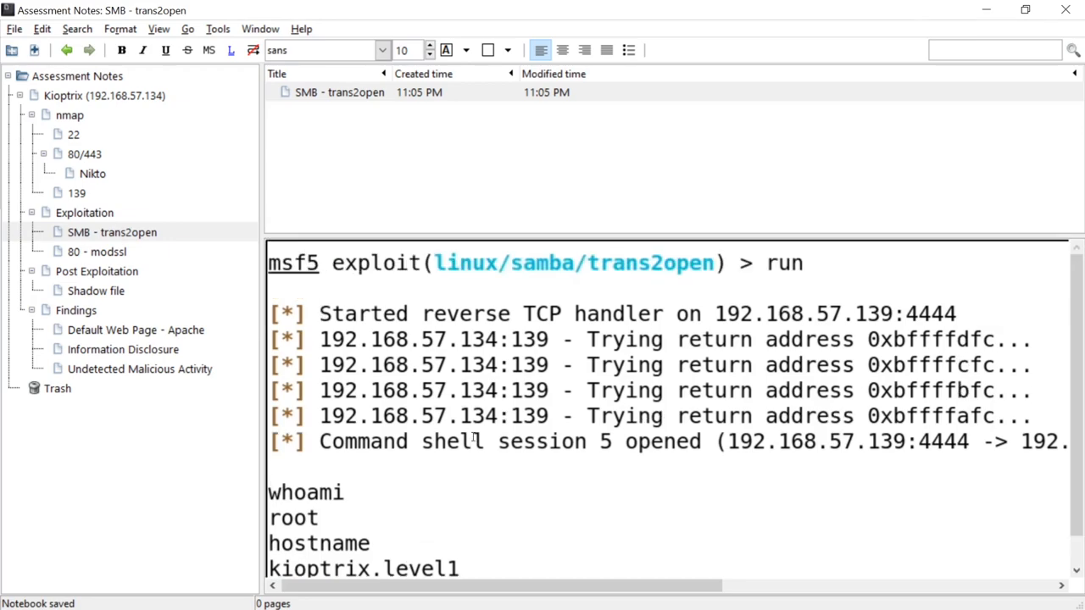
pyautogui.scroll(-3)
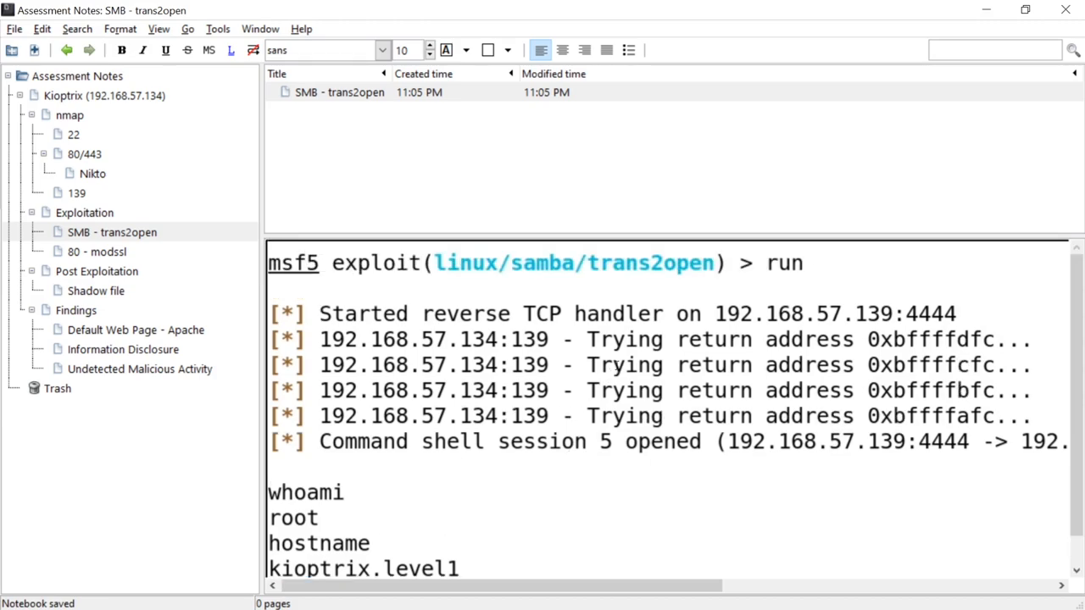
pyautogui.moveTo(575, 304)
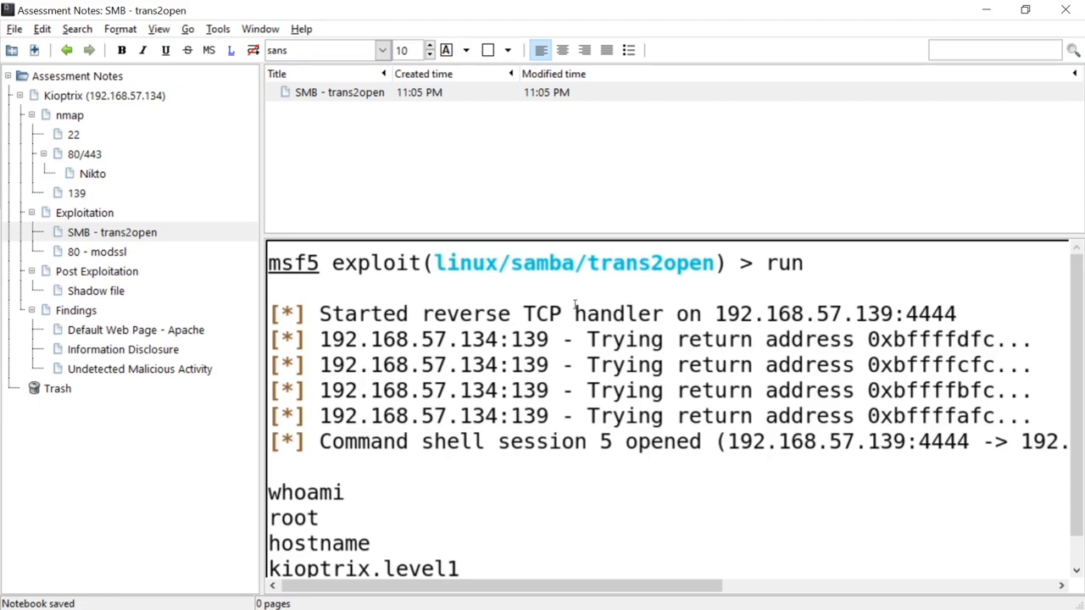
pyautogui.moveTo(529, 286)
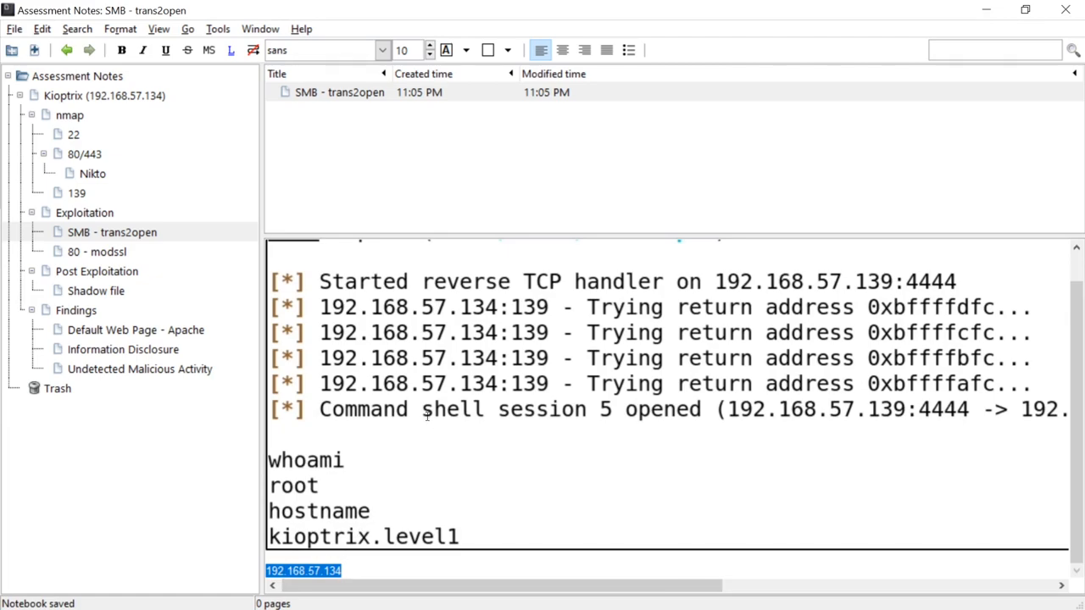
pyautogui.click(97, 251)
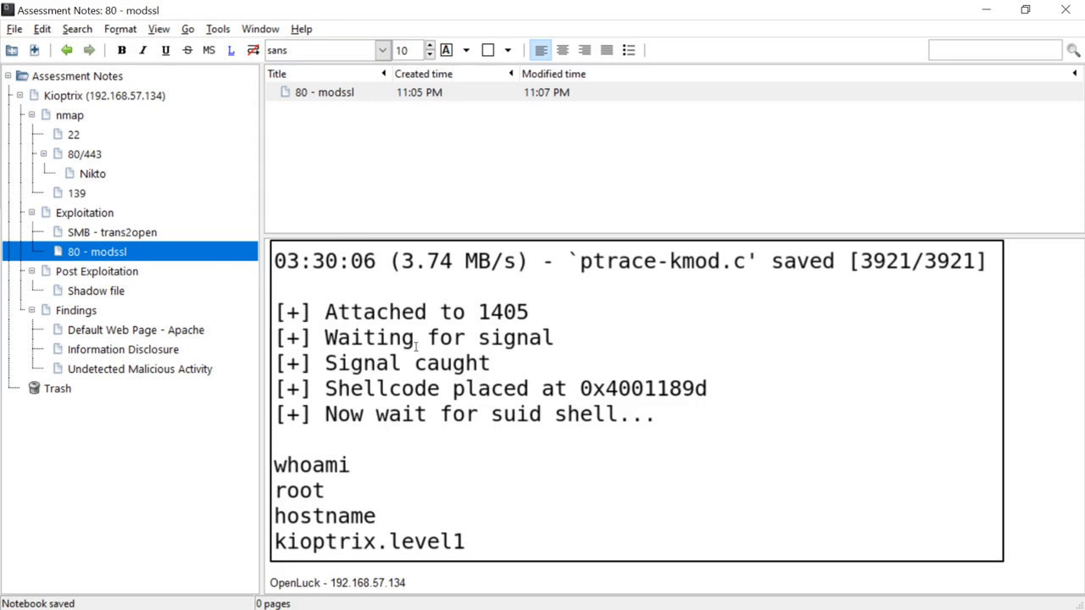
pyautogui.moveTo(211, 293)
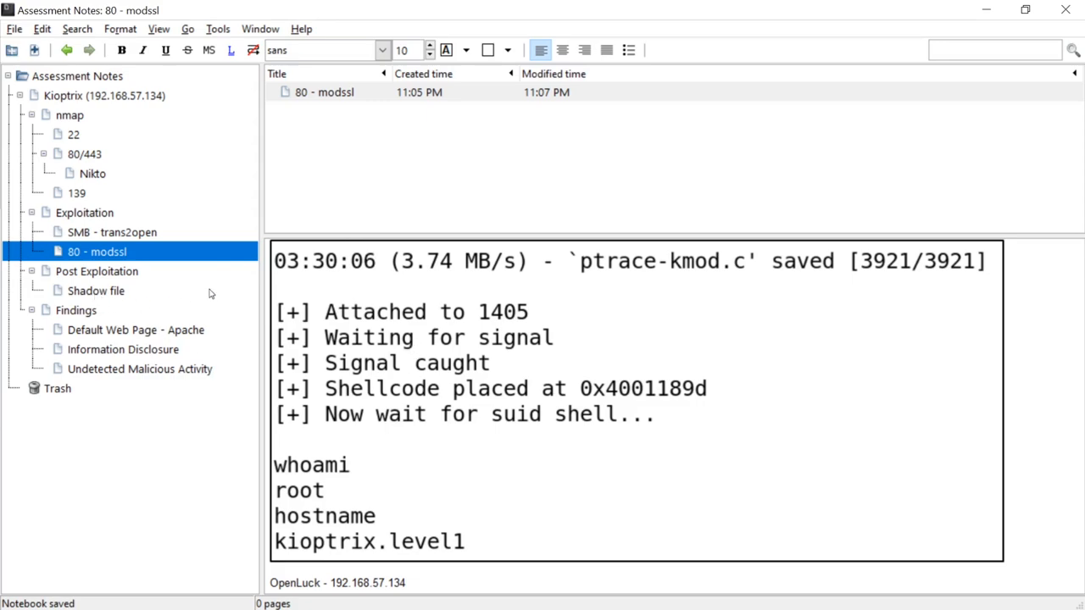
# - Show the blank Shadow file page under Post Exploitation
pyautogui.click(95, 292)
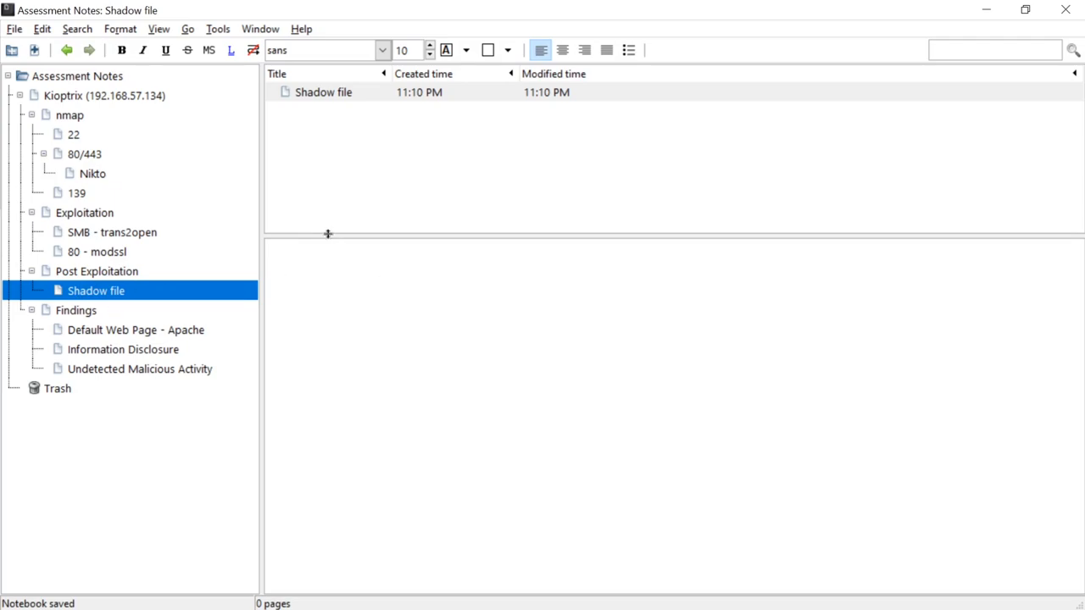
pyautogui.moveTo(327, 234)
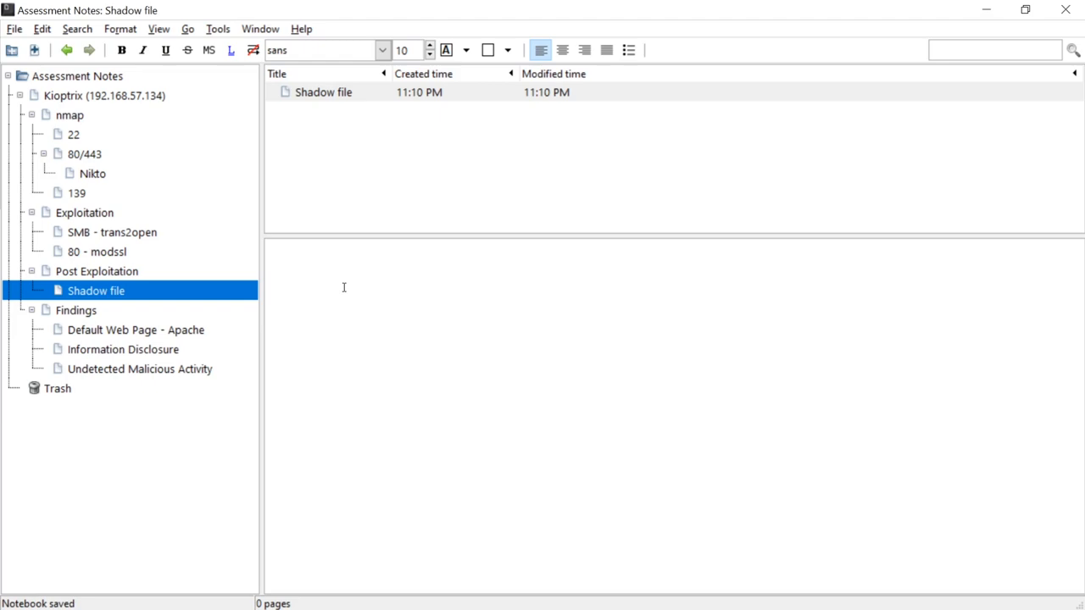
pyautogui.moveTo(244, 353)
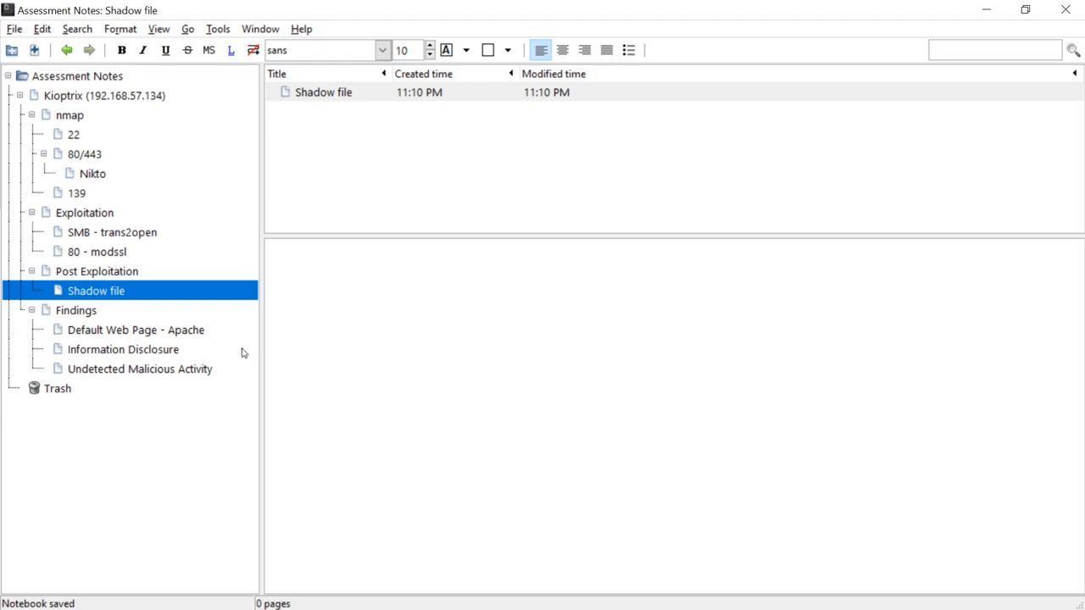
# - View the Undetected Malicious Activity finding and select the word Scanning in its caption
pyautogui.click(139, 370)
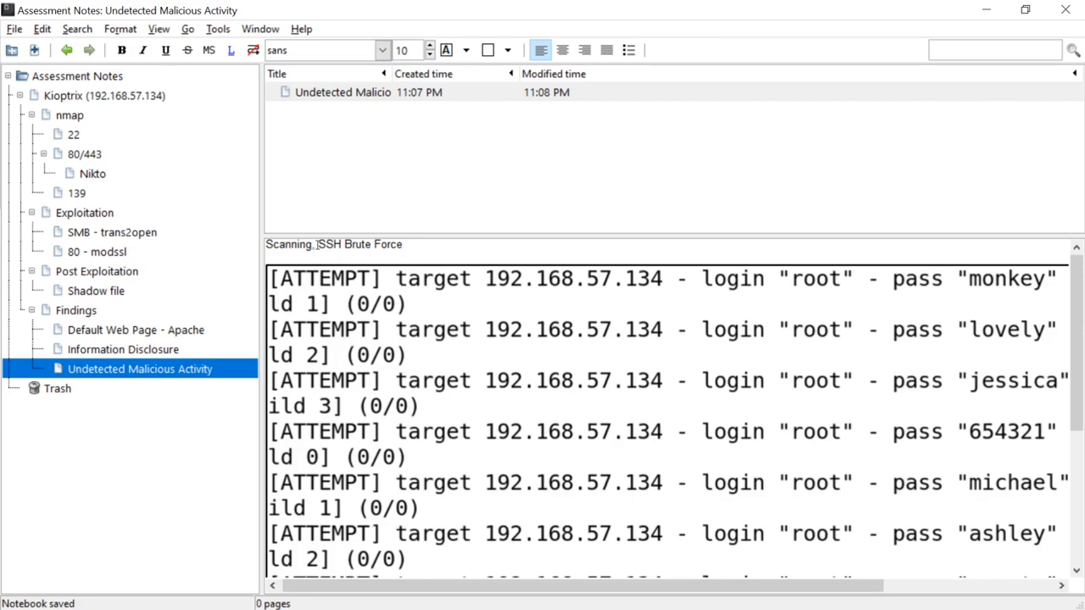
pyautogui.moveTo(888, 319)
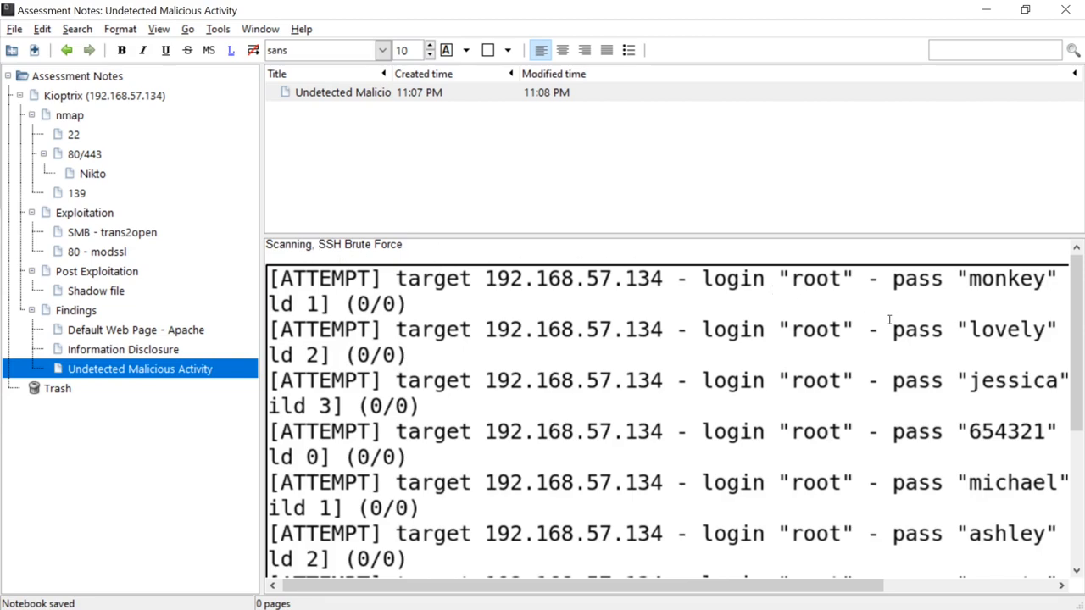
pyautogui.moveTo(892, 302)
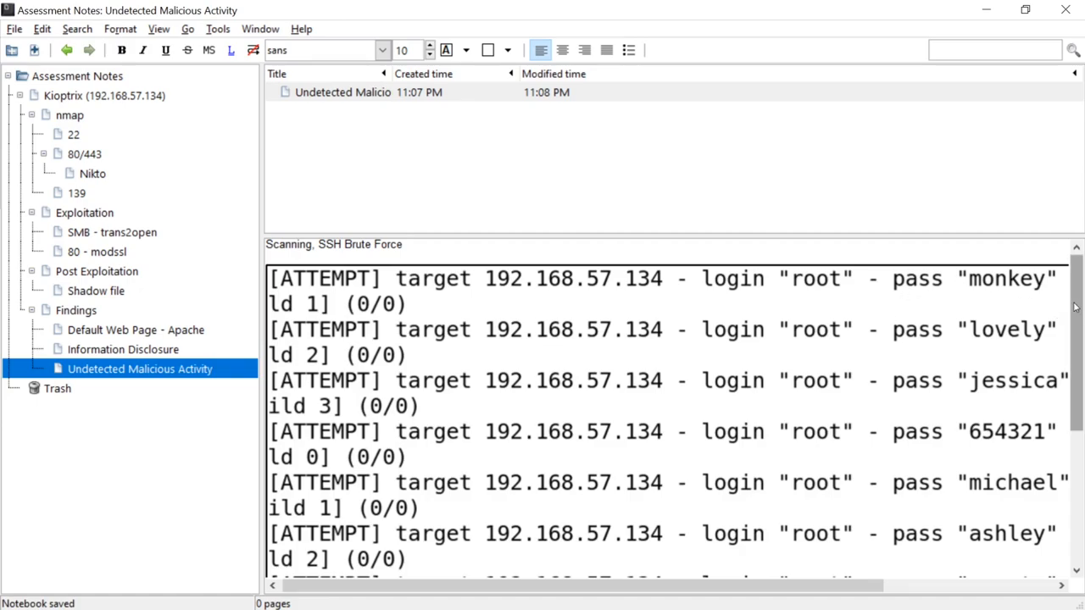
pyautogui.scroll(-3)
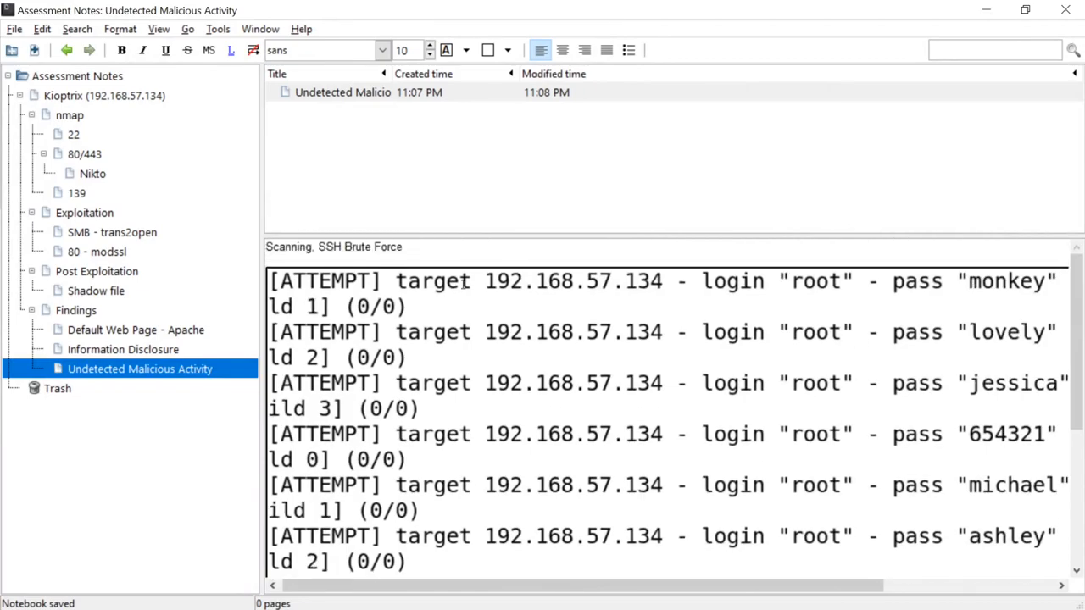
pyautogui.doubleClick(288, 247)
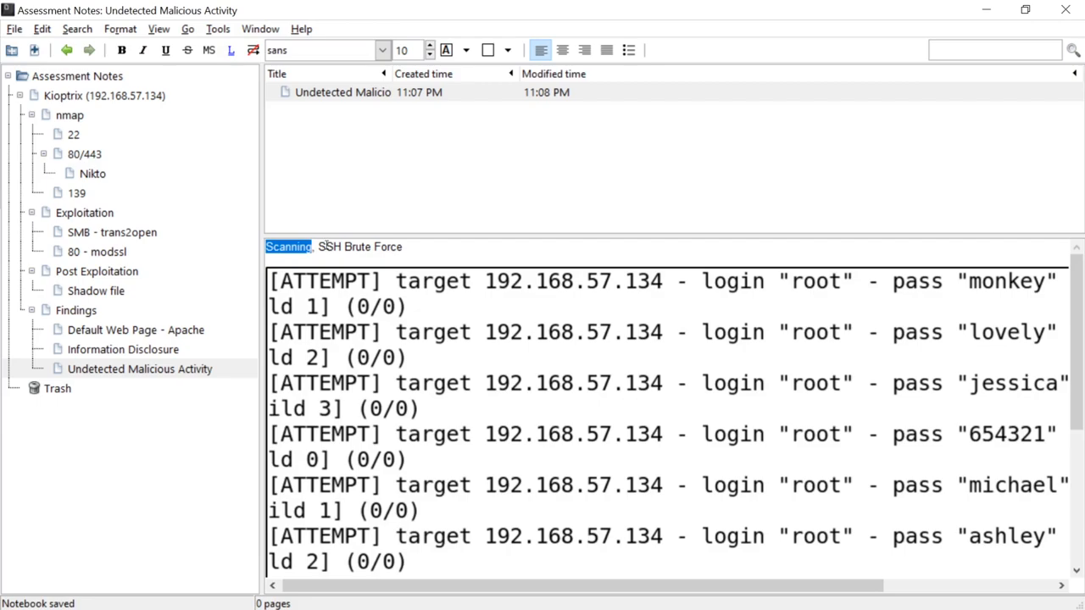
# - Revisit Default Web Page - Apache, then return to the 80 - modssl OpenLuck root shell page
pyautogui.click(135, 329)
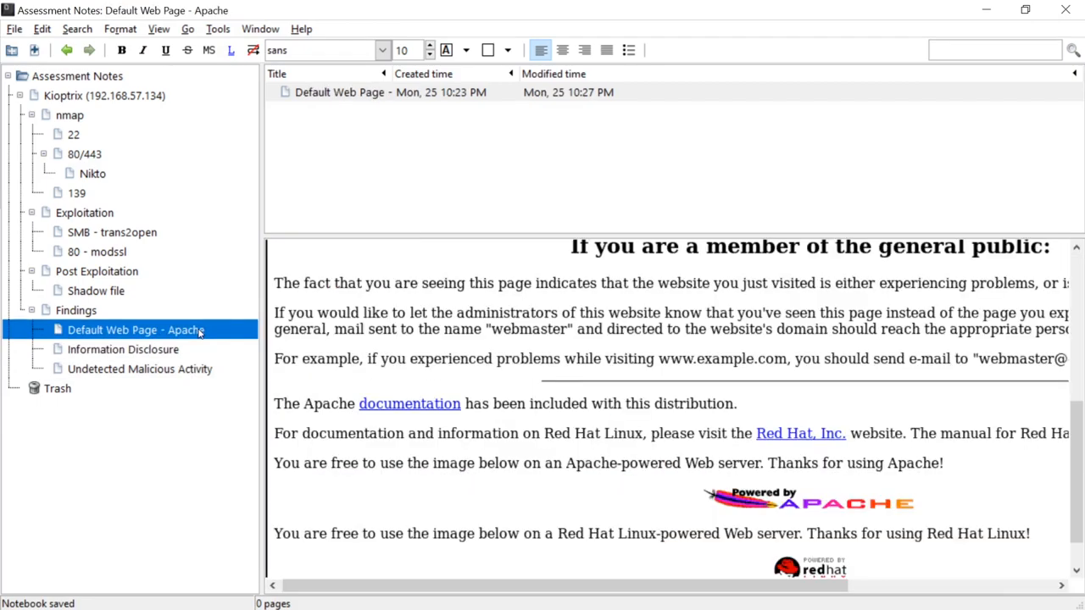
pyautogui.click(96, 251)
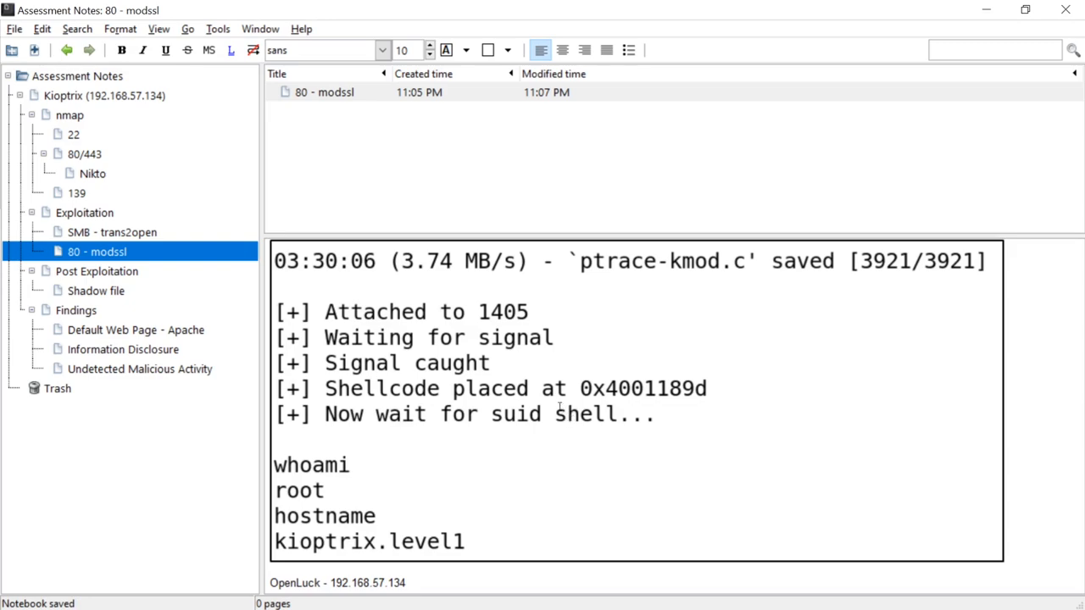
pyautogui.moveTo(551, 403)
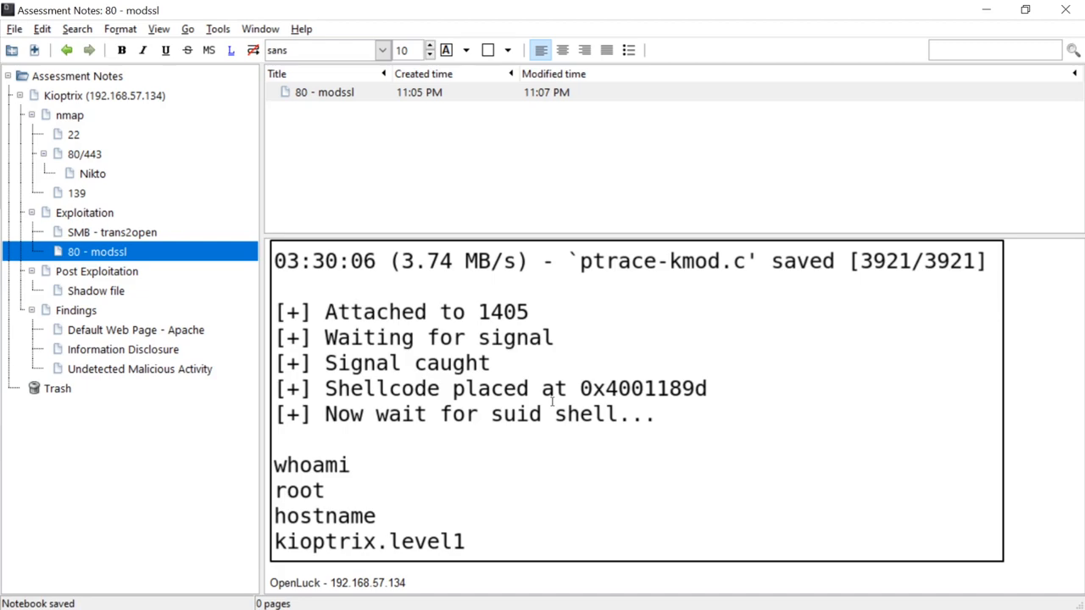
pyautogui.moveTo(318, 196)
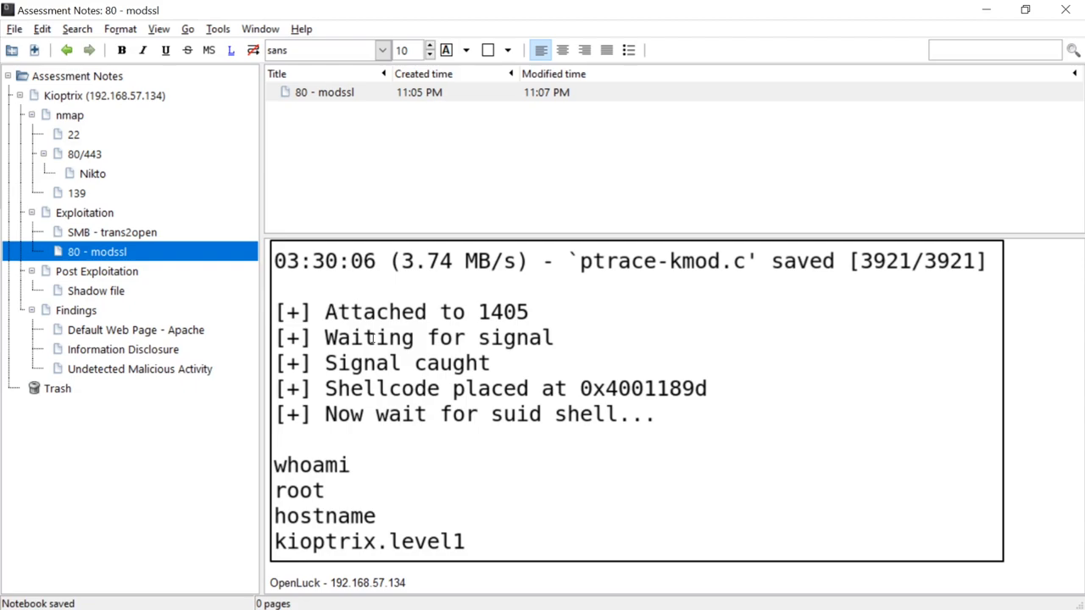
pyautogui.moveTo(363, 308)
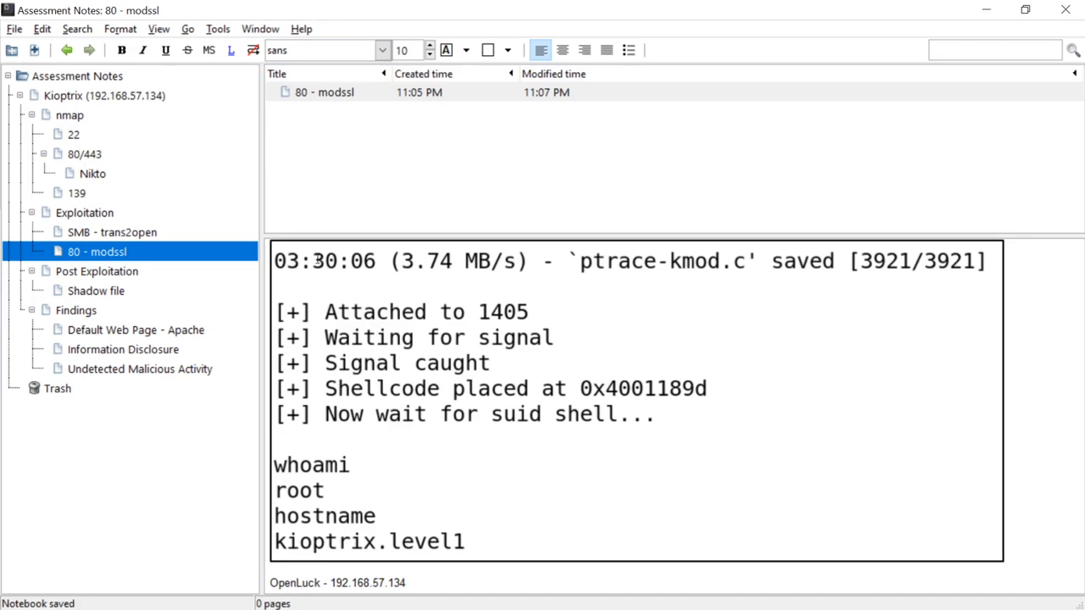
pyautogui.moveTo(315, 295)
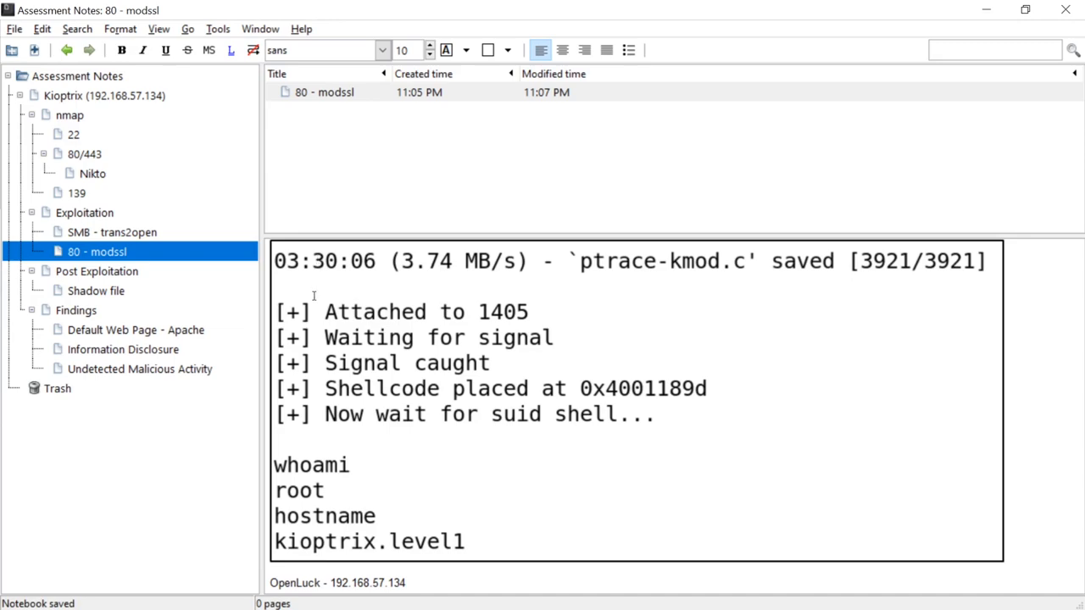
pyautogui.moveTo(312, 292)
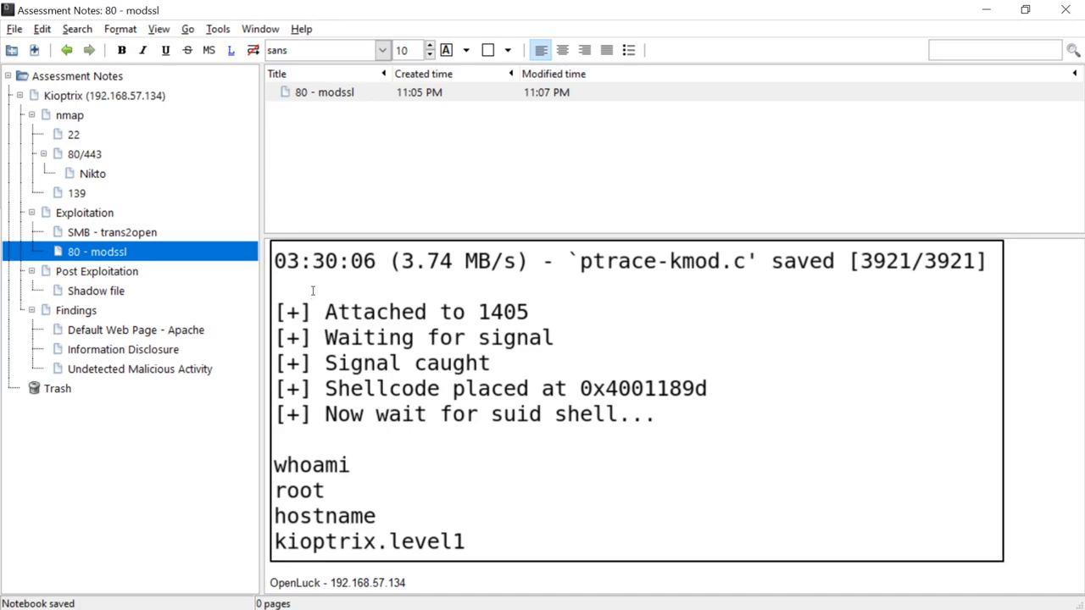